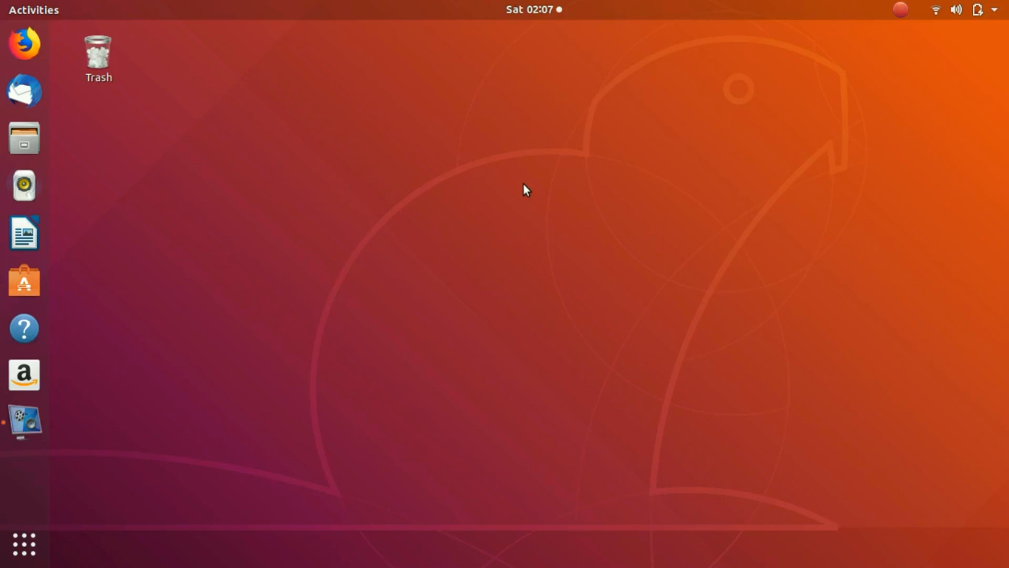
Start a new Terminal window from the dock to get a shell prompt
{"action": "left_click", "coordinate": [24, 469]}
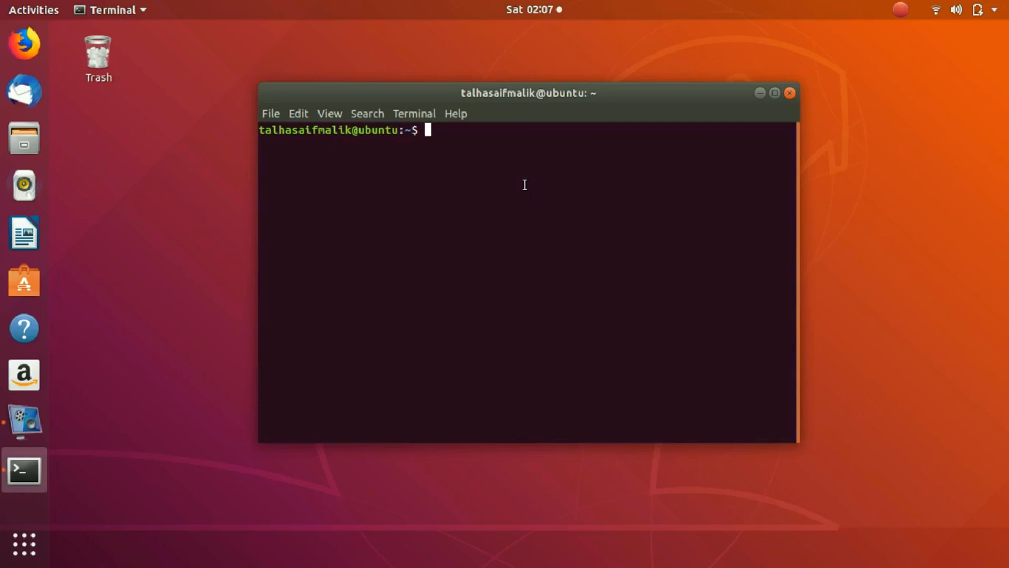
{"action": "type", "text": "cat"}
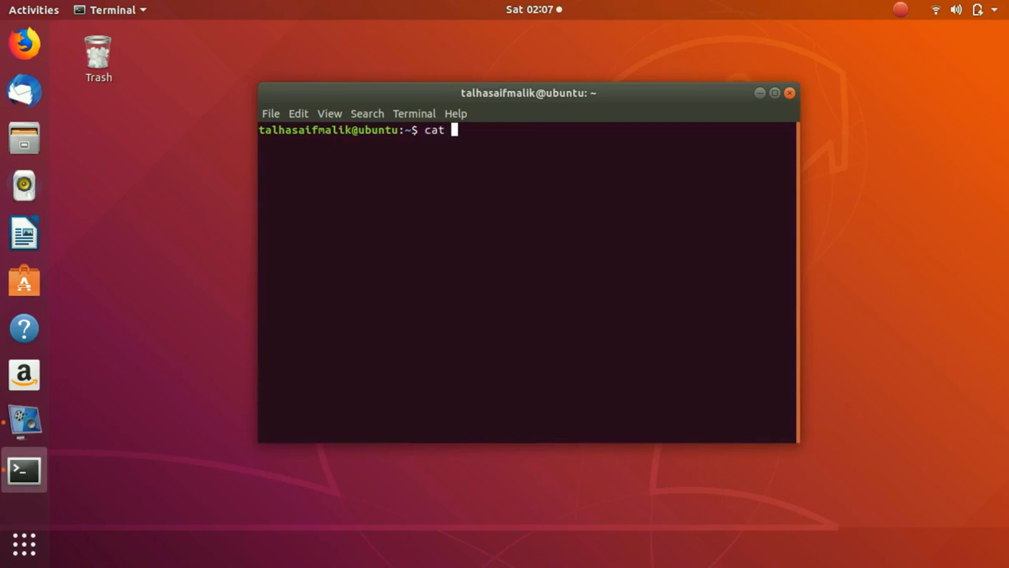
{"action": "type", "text": "/etc/"}
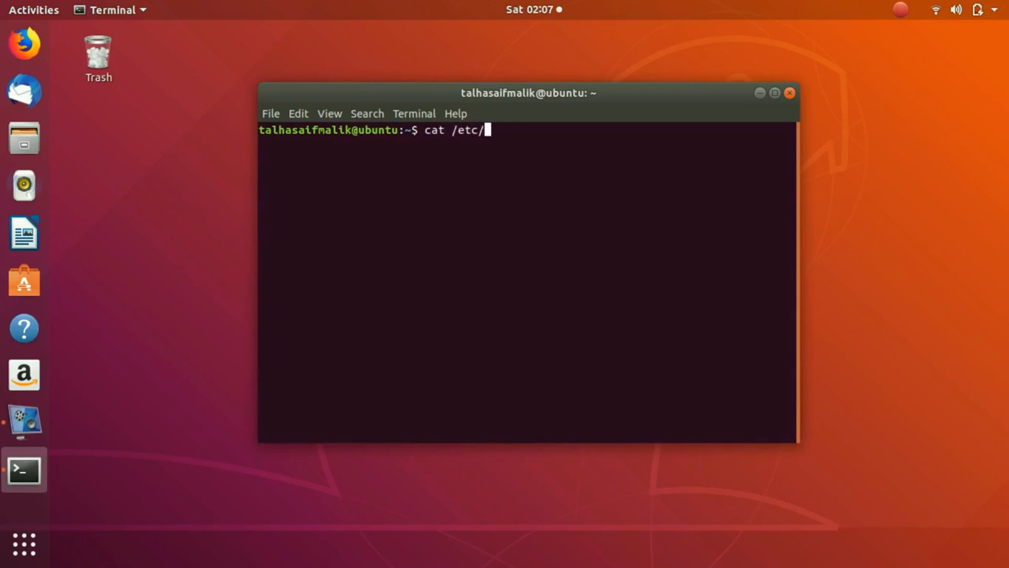
{"action": "key", "text": "Return"}
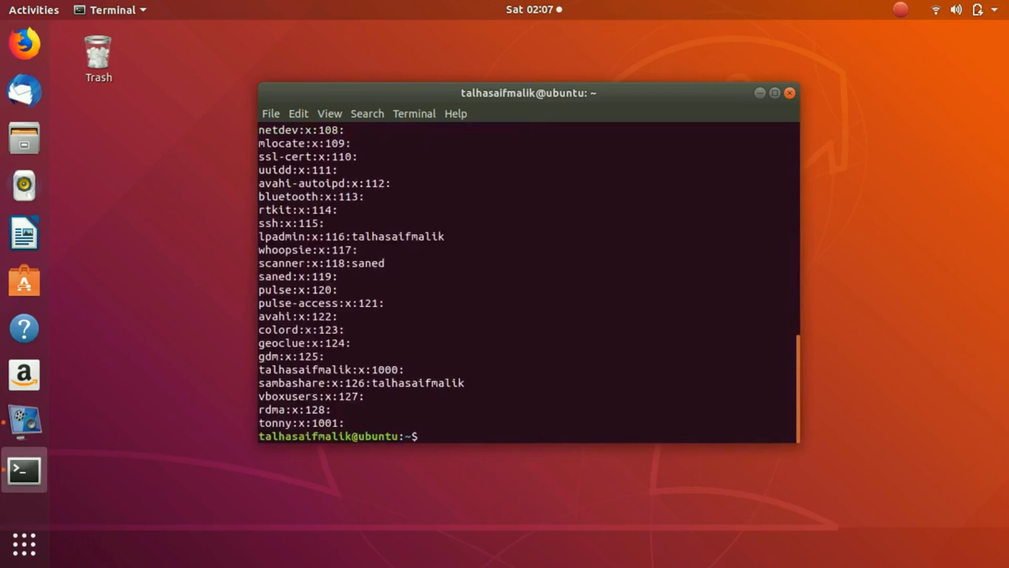
{"action": "mouse_move", "coordinate": [468, 243]}
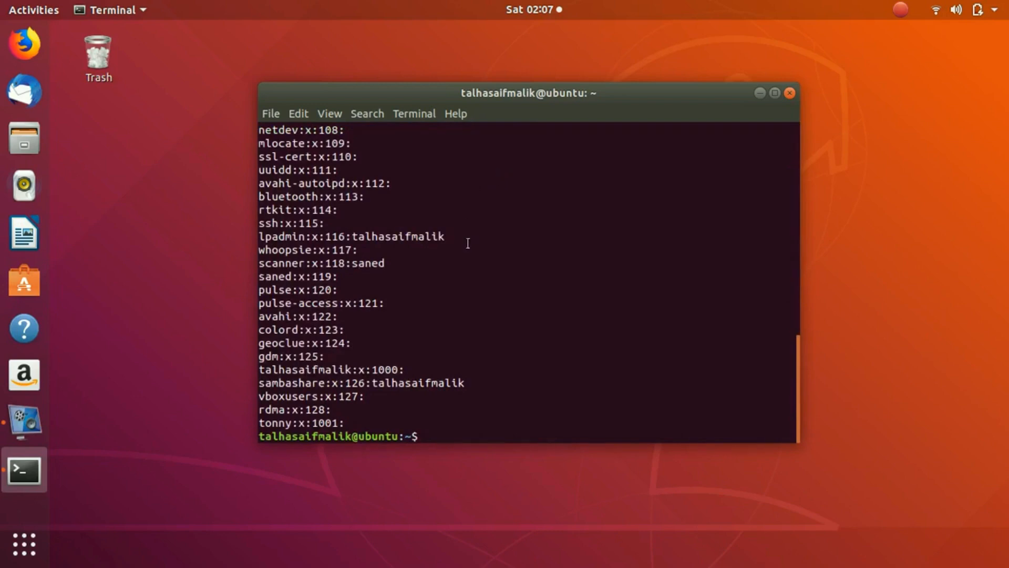
{"action": "scroll", "scroll_direction": "up", "scroll_amount": 3}
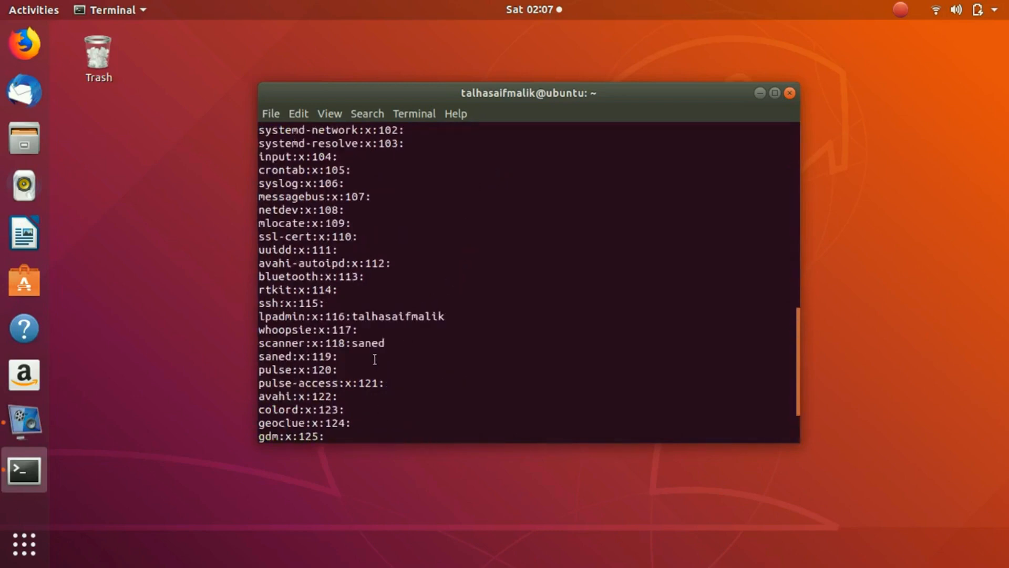
{"action": "scroll", "scroll_direction": "up", "scroll_amount": 3}
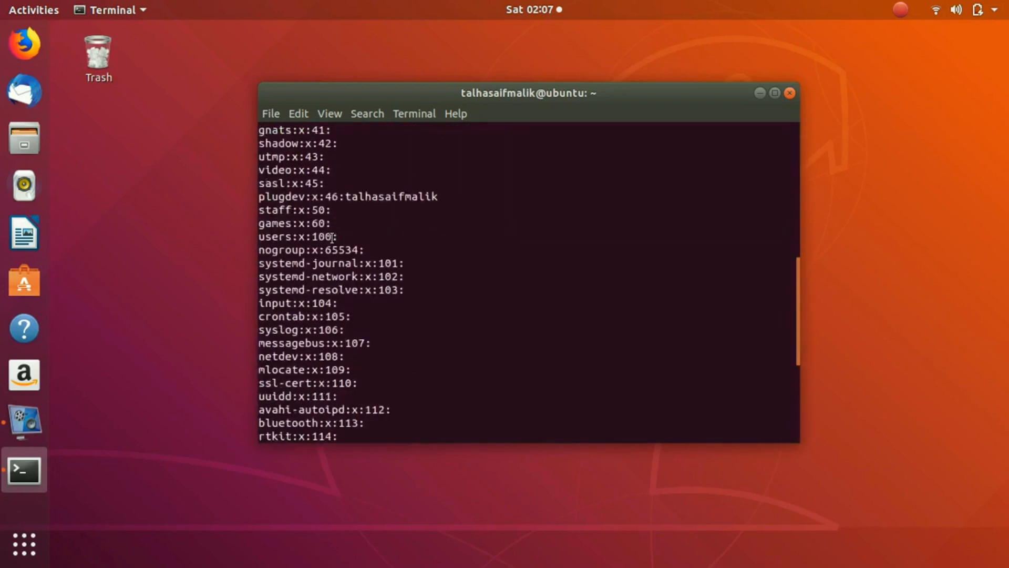
{"action": "scroll", "scroll_direction": "down", "scroll_amount": 3}
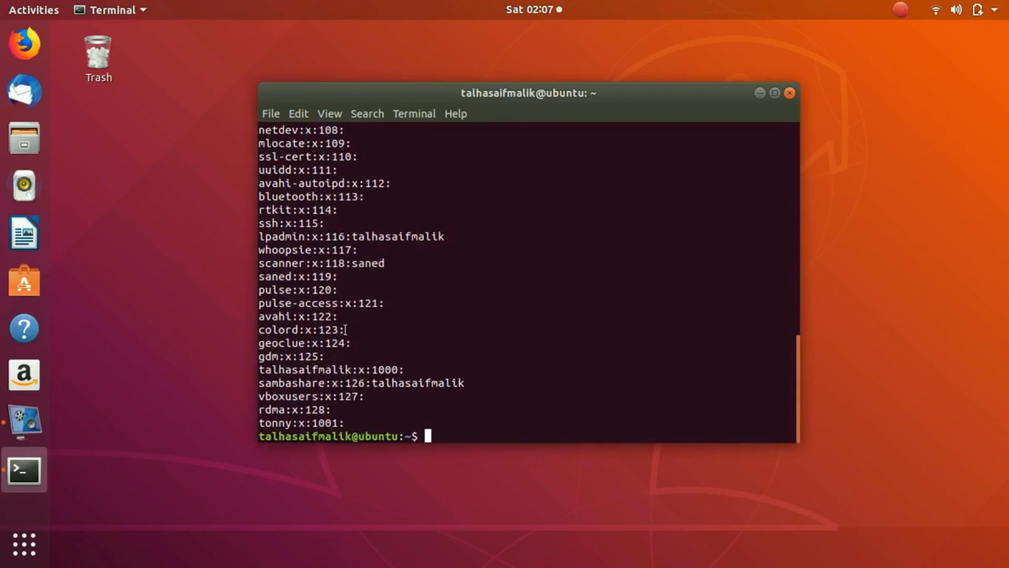
{"action": "double_click", "coordinate": [302, 329]}
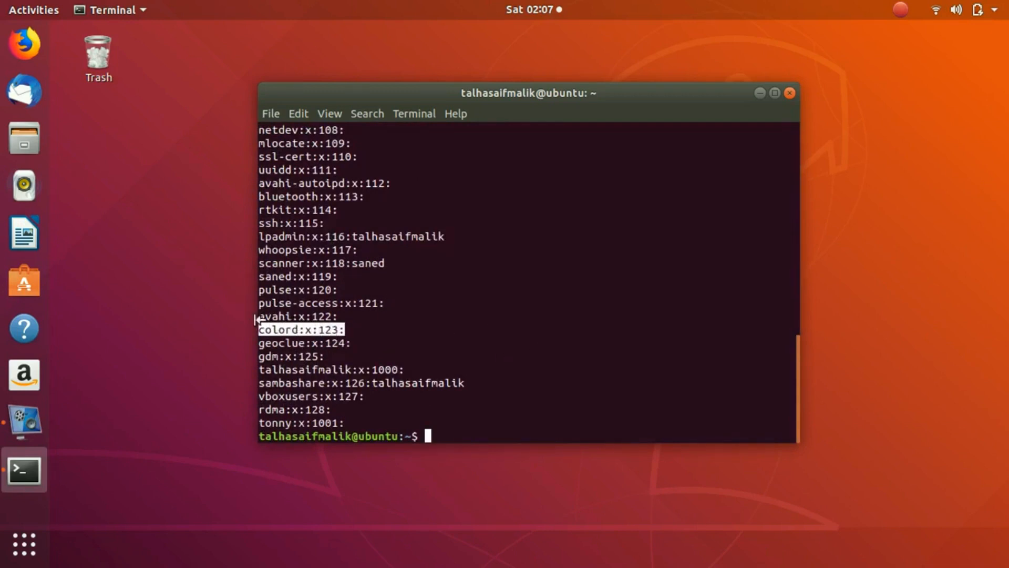
{"action": "mouse_move", "coordinate": [406, 258]}
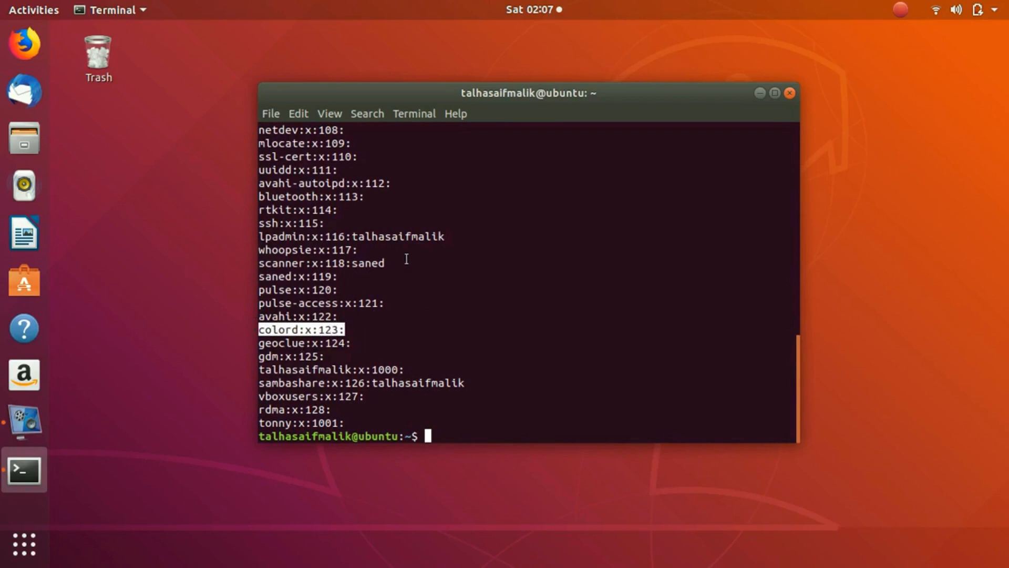
{"action": "mouse_move", "coordinate": [530, 382]}
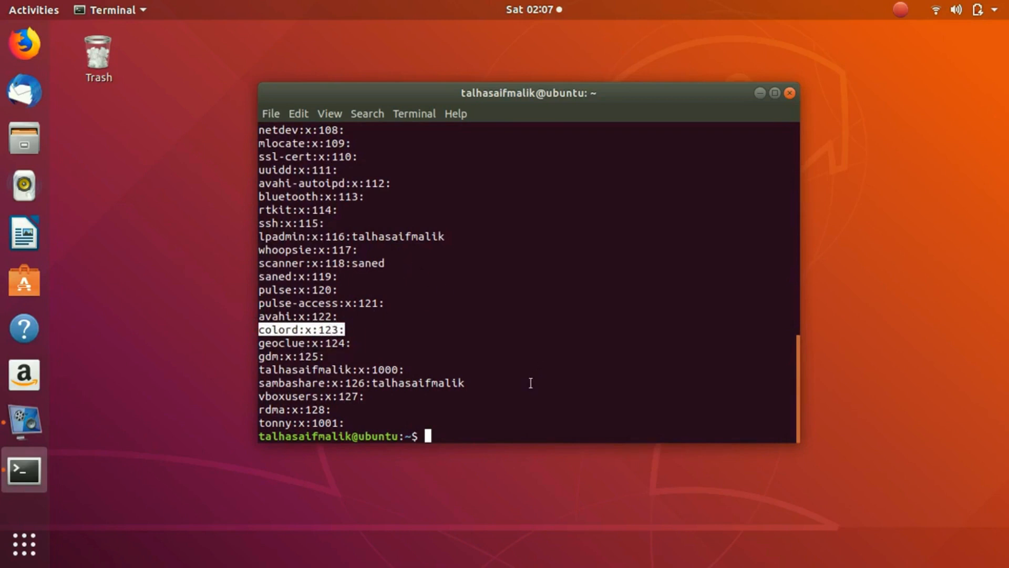
{"action": "mouse_move", "coordinate": [576, 405]}
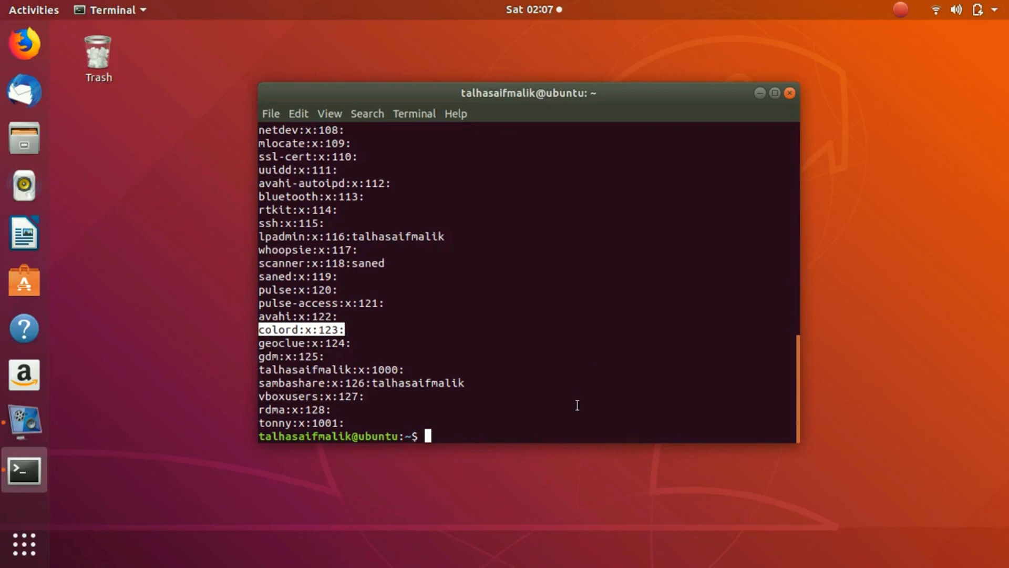
{"action": "mouse_move", "coordinate": [546, 417]}
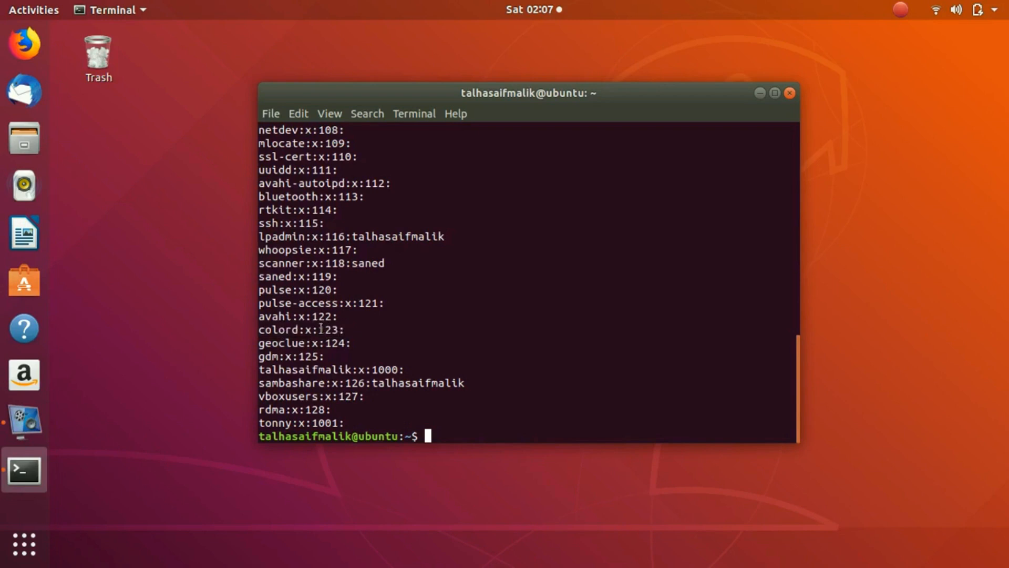
{"action": "double_click", "coordinate": [330, 329]}
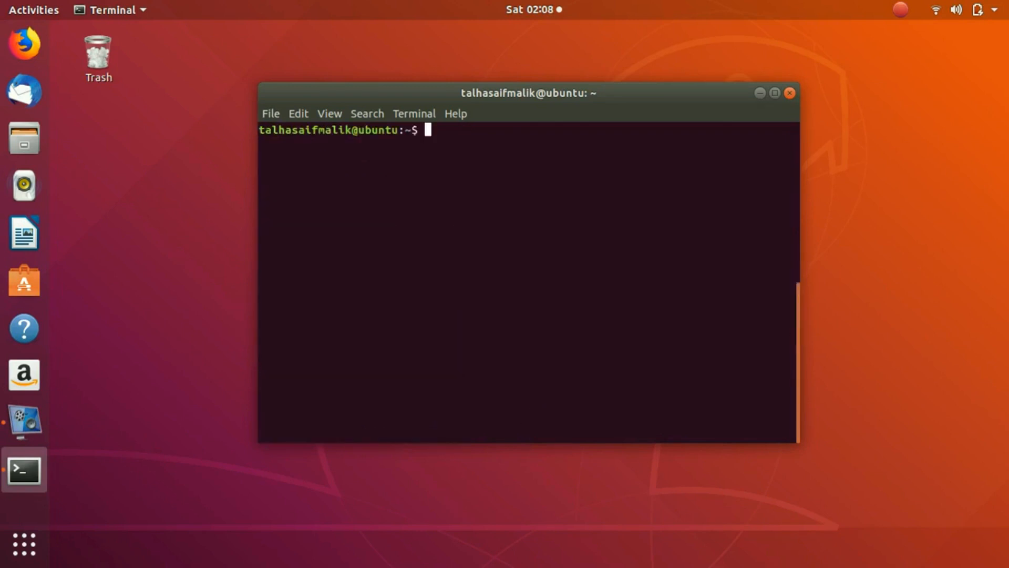
Begin 'sudo useradd -d /home/john', removing the stray letters typed after the home path
{"action": "type", "text": "sudo"}
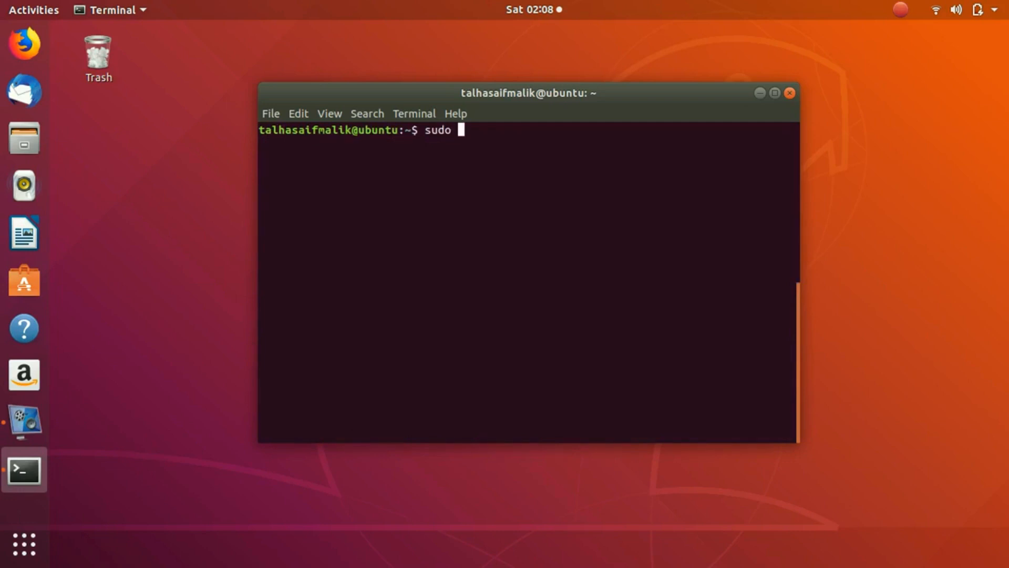
{"action": "type", "text": "useradd"}
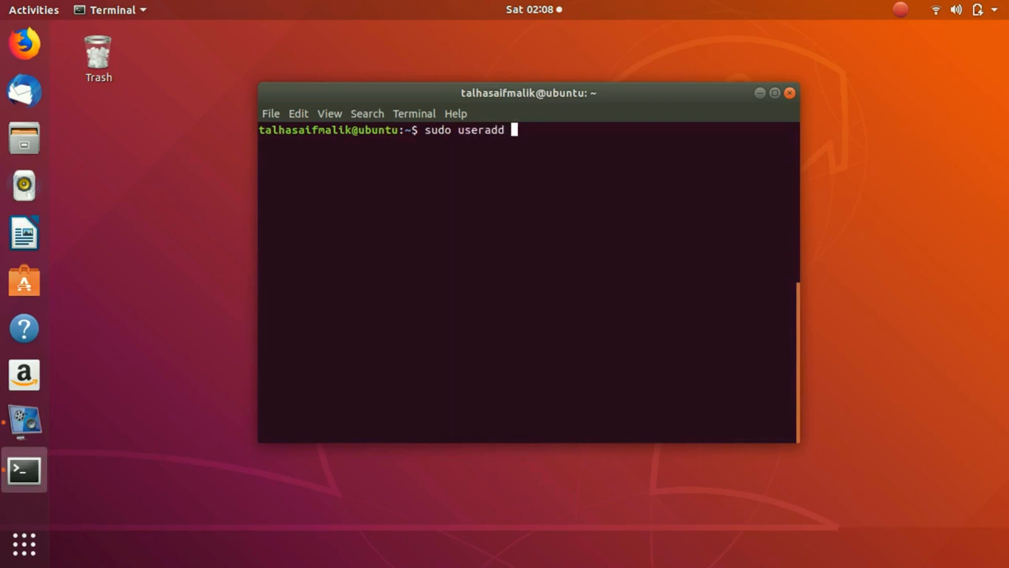
{"action": "type", "text": "-d"}
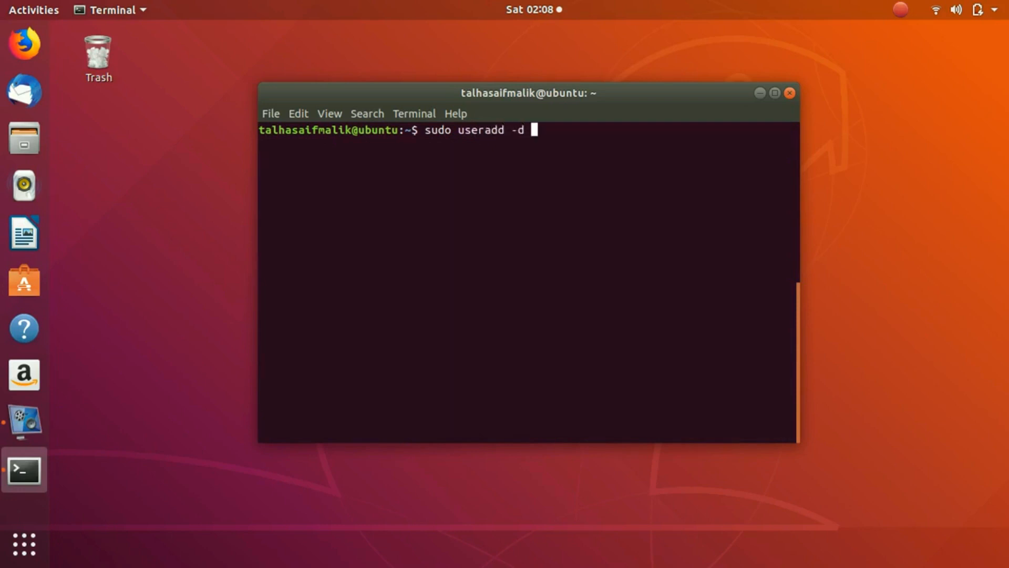
{"action": "type", "text": "/ho"}
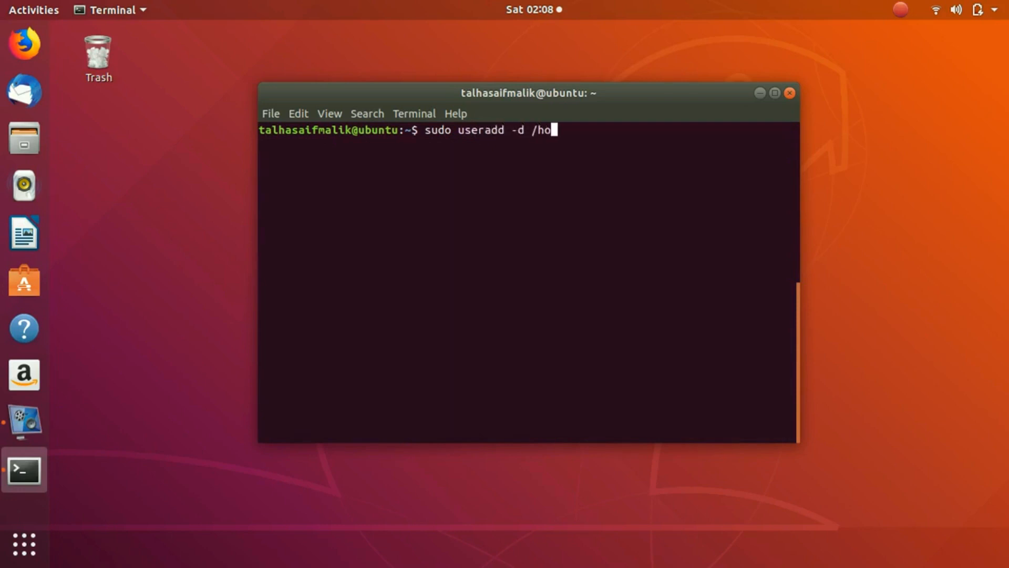
{"action": "type", "text": "me/john"}
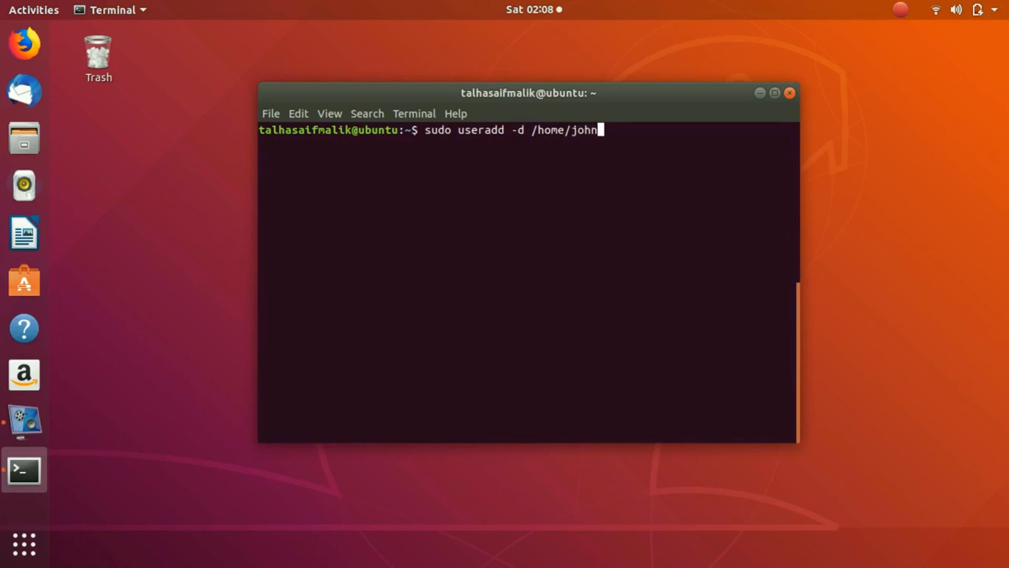
{"action": "type", "text": "DD"}
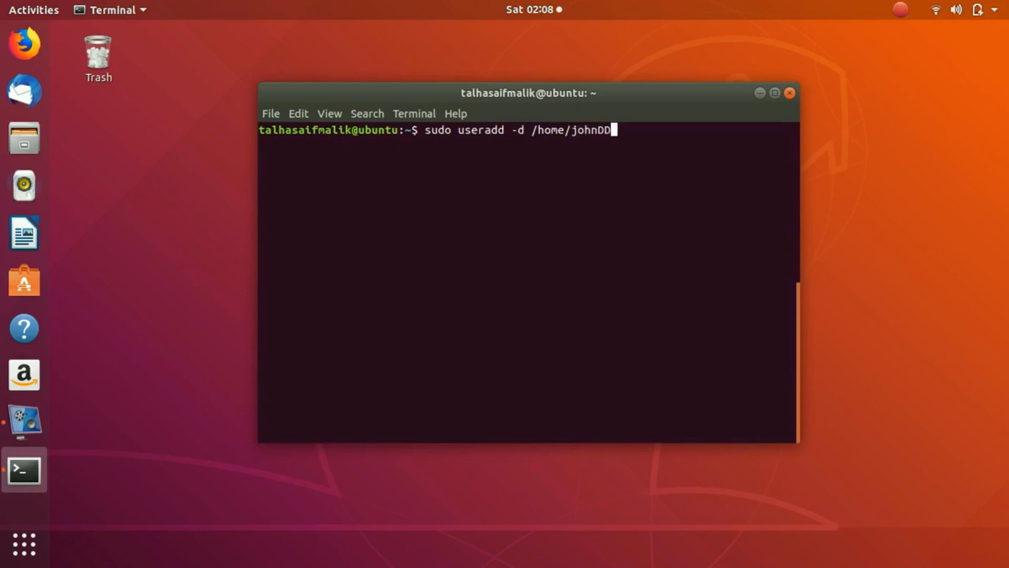
{"action": "key", "text": "BackSpace"}
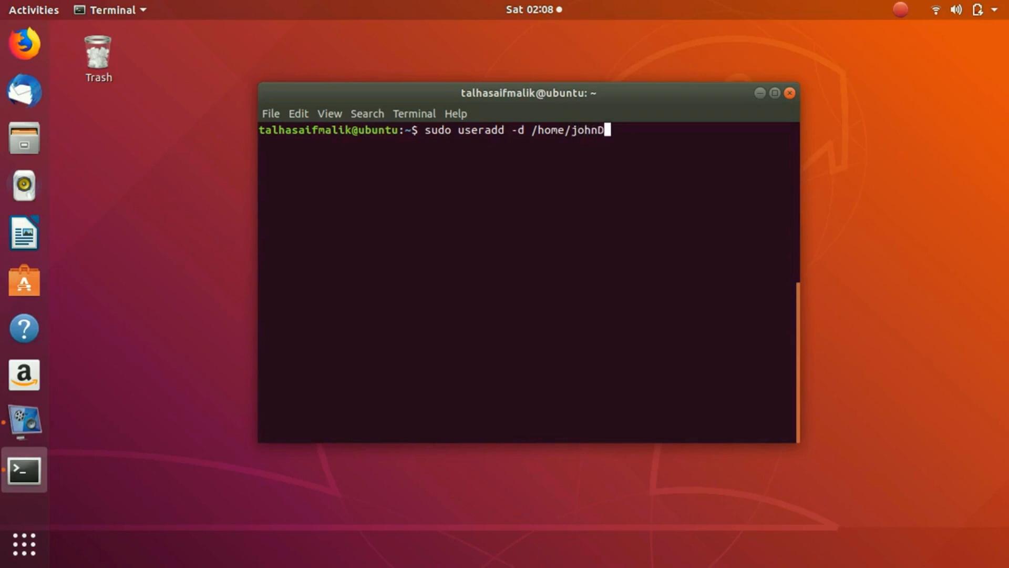
{"action": "key", "text": "Backspace"}
{"action": "type", "text": " -s"}
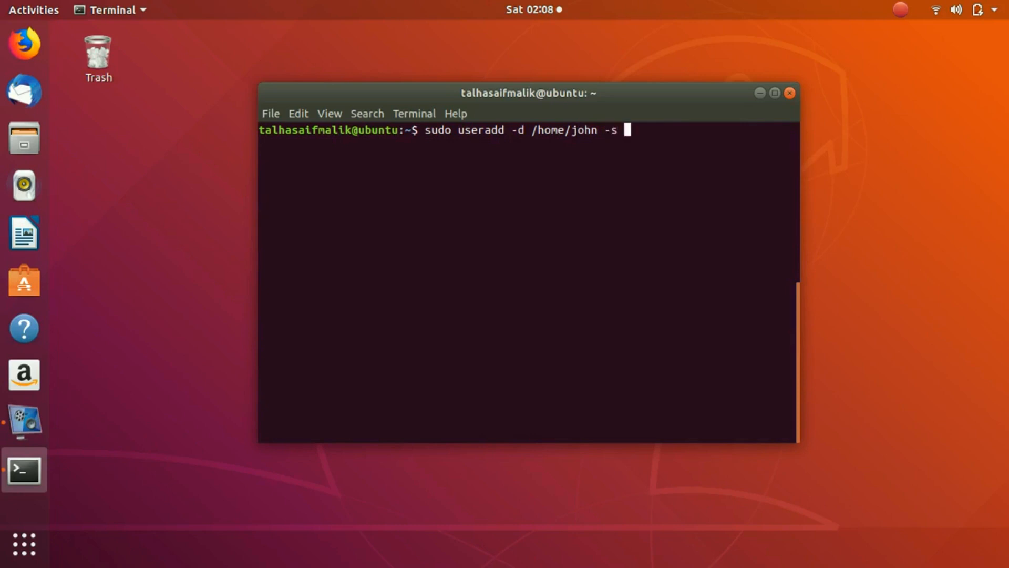
Complete the line with shell /bin/bash, group colord, -m and user name john
{"action": "type", "text": "/"}
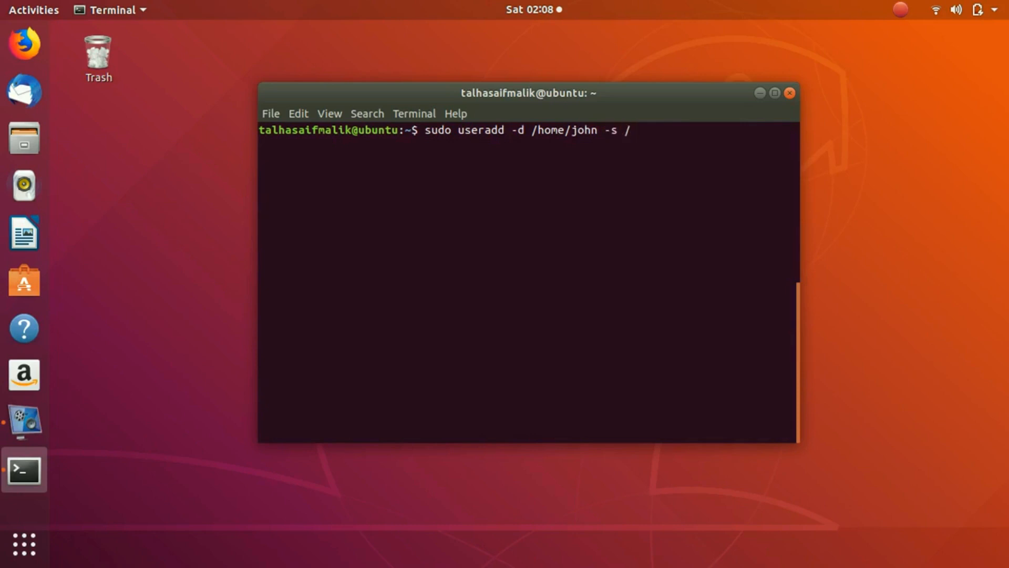
{"action": "type", "text": "bin/"}
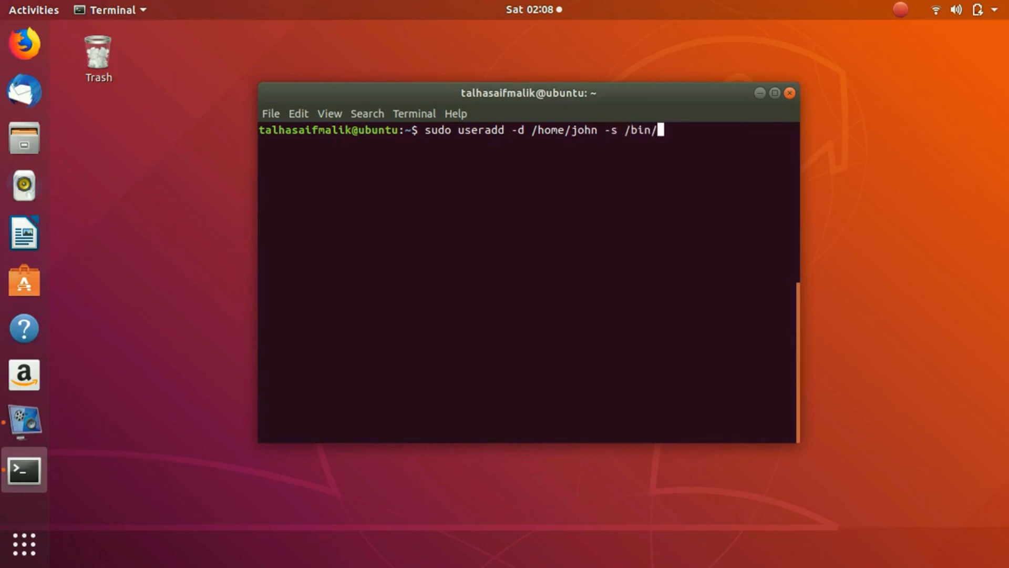
{"action": "type", "text": "bash"}
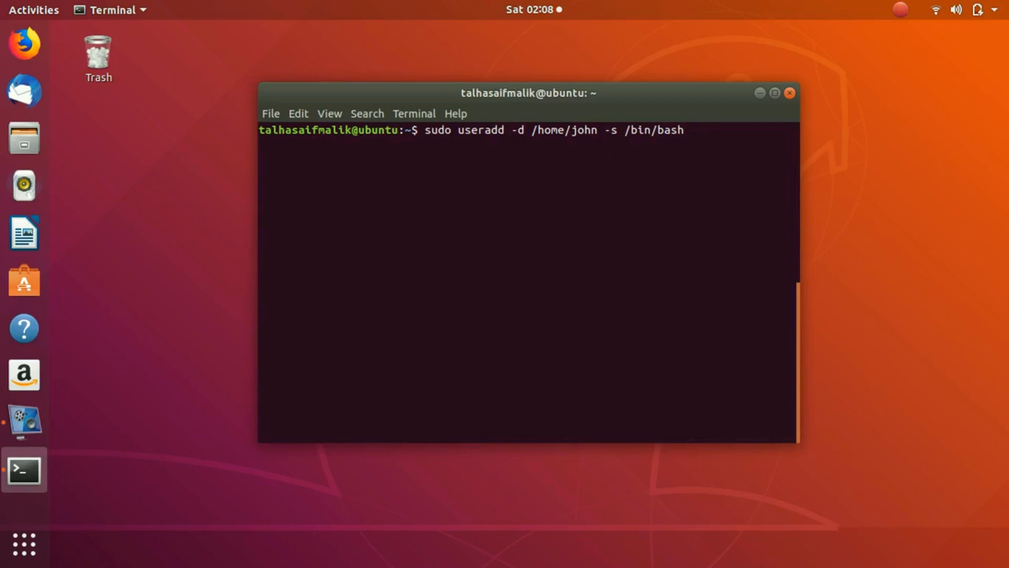
{"action": "type", "text": "-g"}
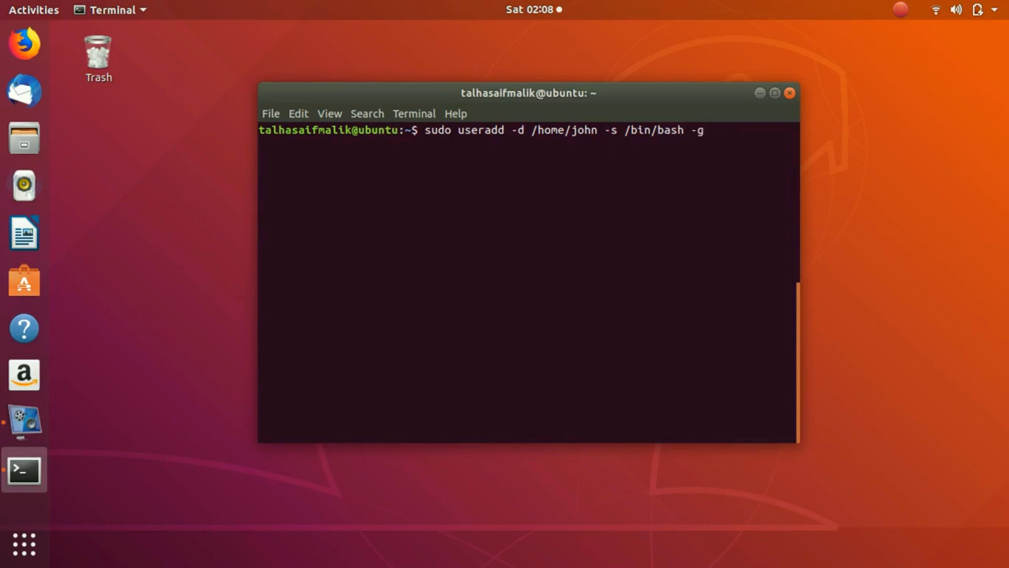
{"action": "type", "text": "colore"}
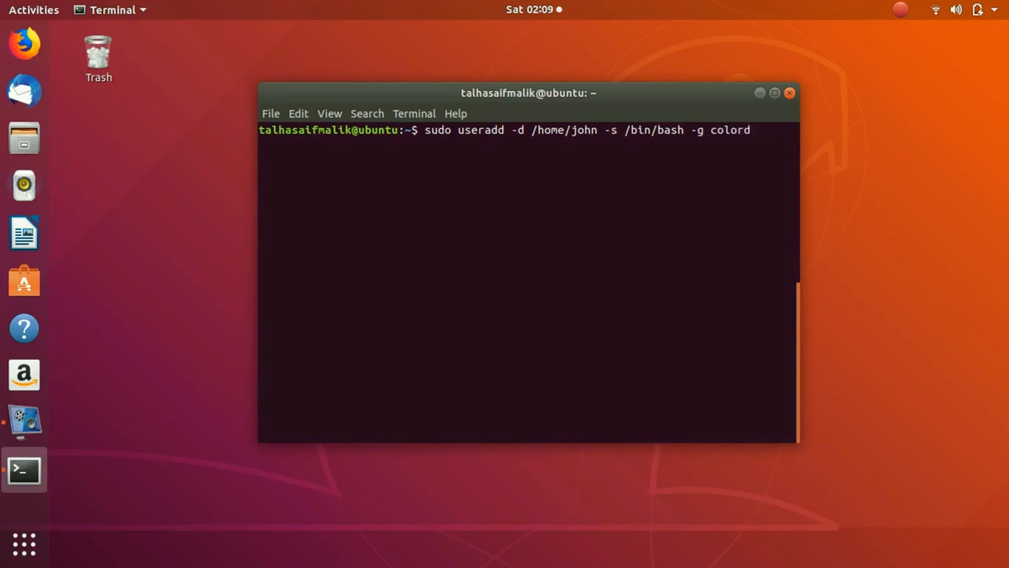
{"action": "type", "text": "-m"}
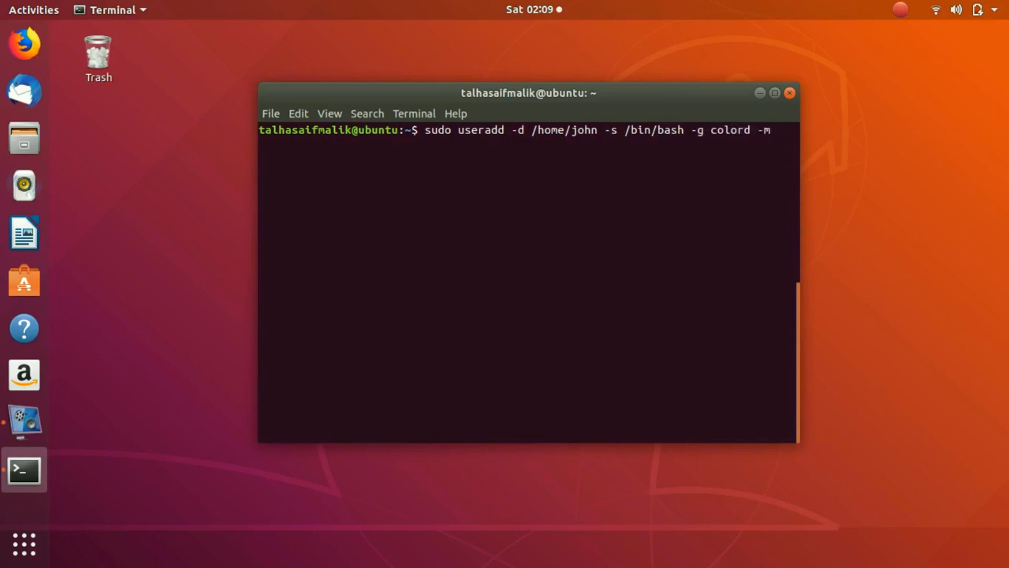
{"action": "type", "text": "jo"}
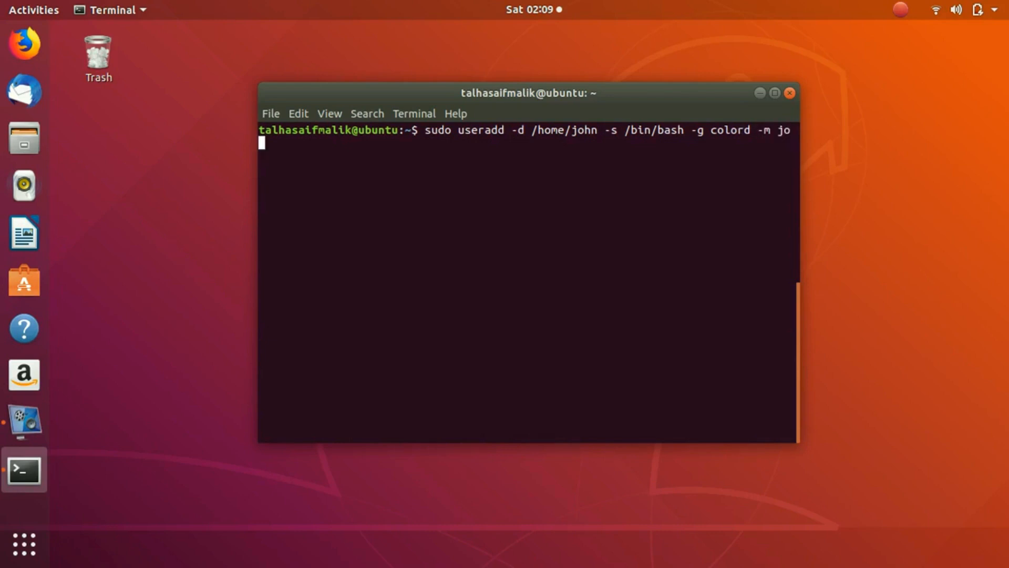
{"action": "type", "text": "hn"}
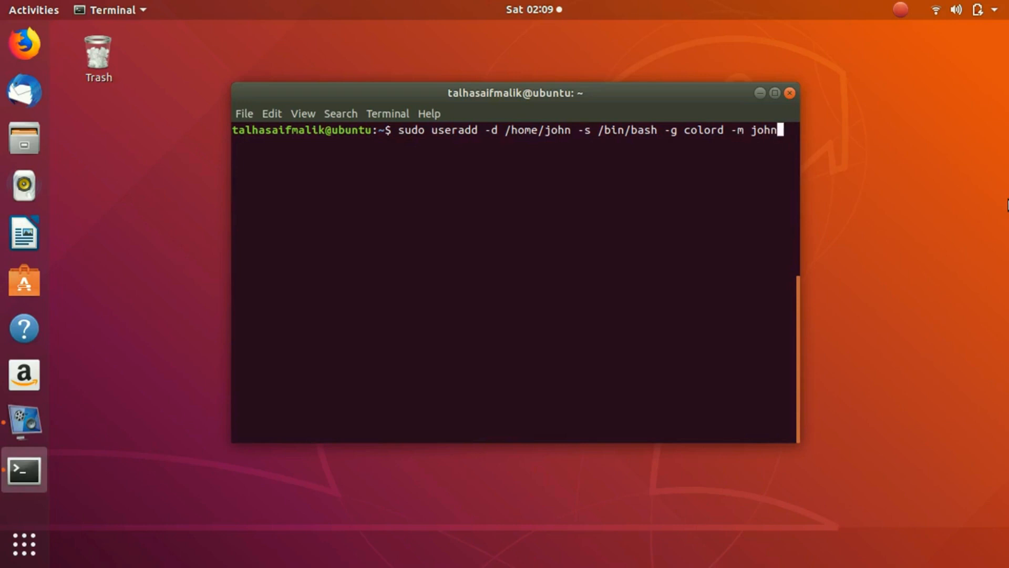
Execute the useradd command and confirm the sudo password so john is created
{"action": "key", "text": "Return"}
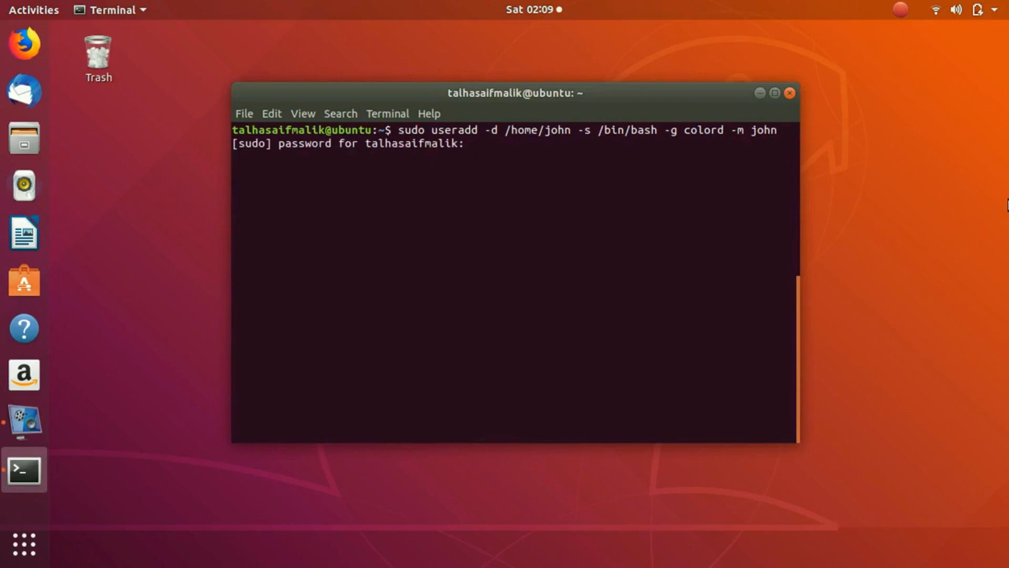
{"action": "key", "text": "Return"}
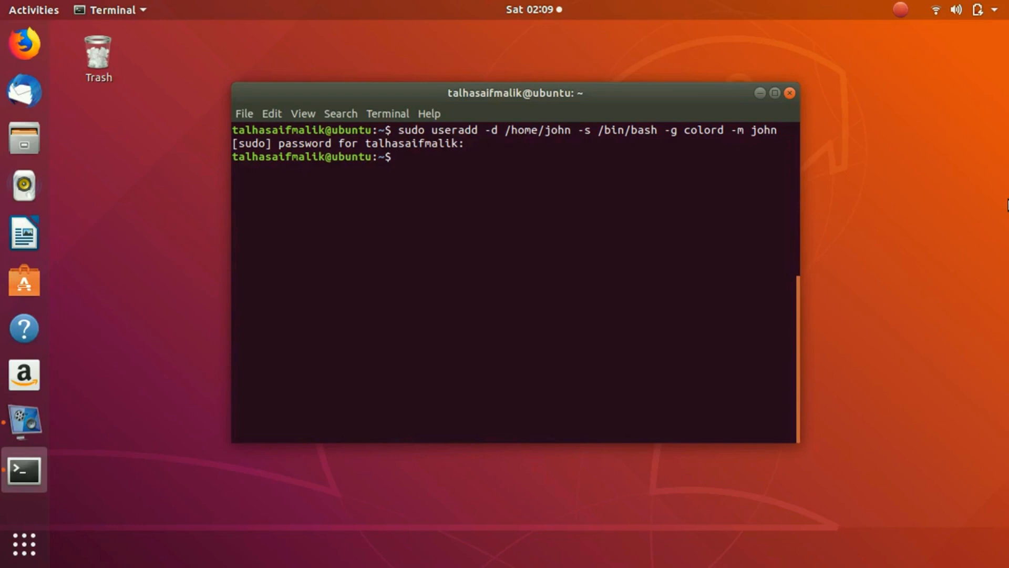
Display /etc/passwd with cat to show the account list including john
{"action": "type", "text": "c"}
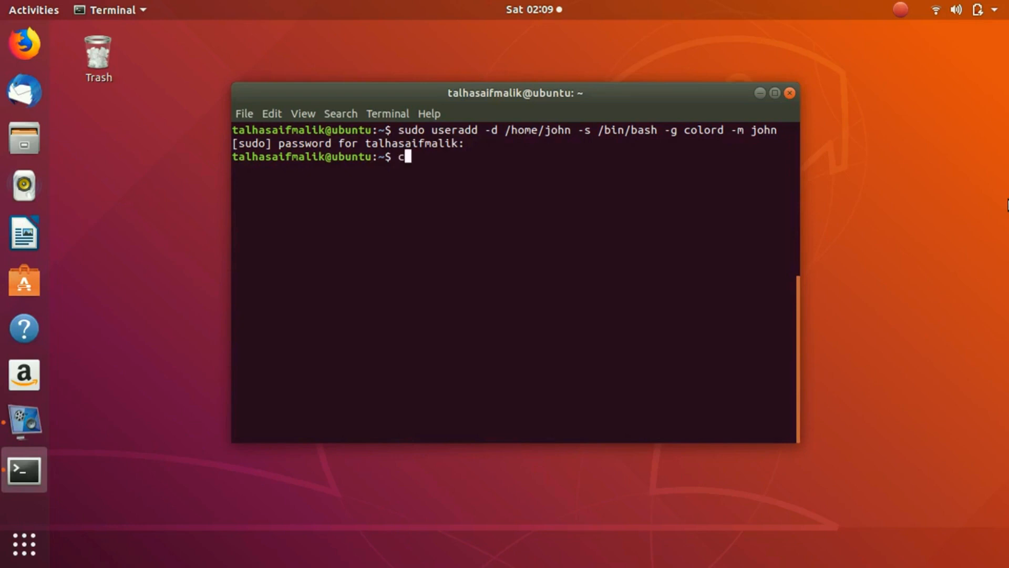
{"action": "type", "text": "at"}
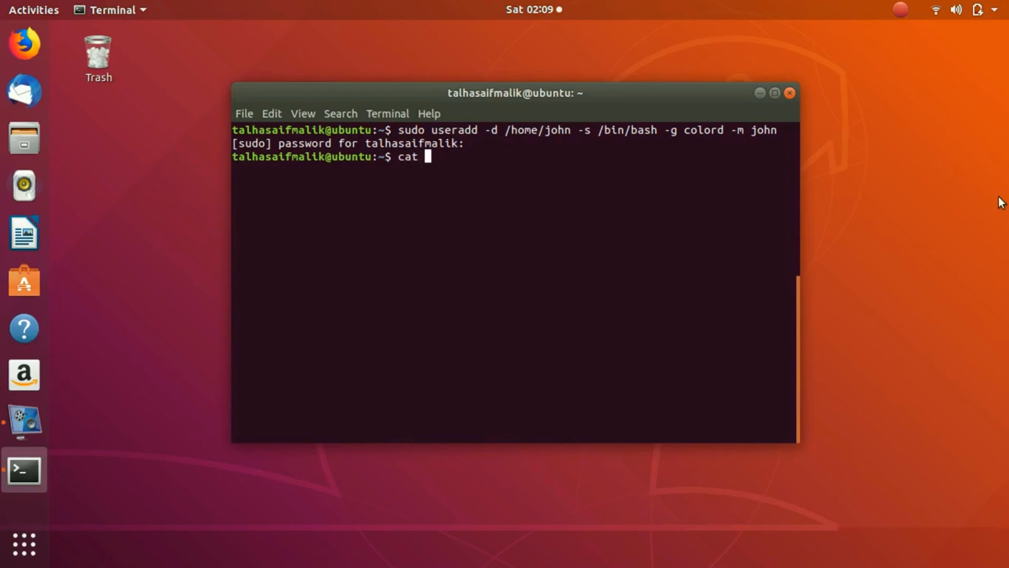
{"action": "type", "text": "/et"}
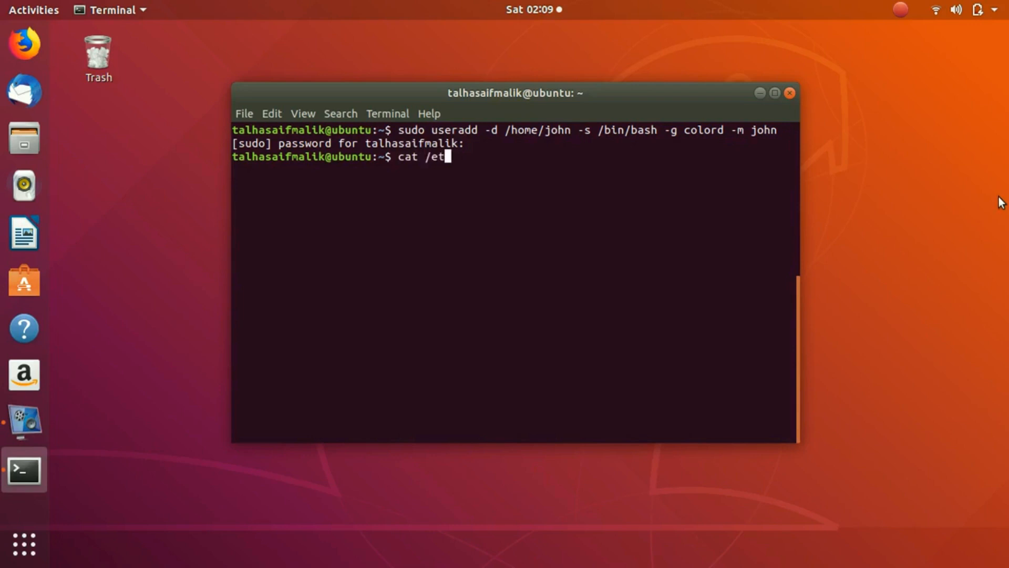
{"action": "type", "text": "c/pas"}
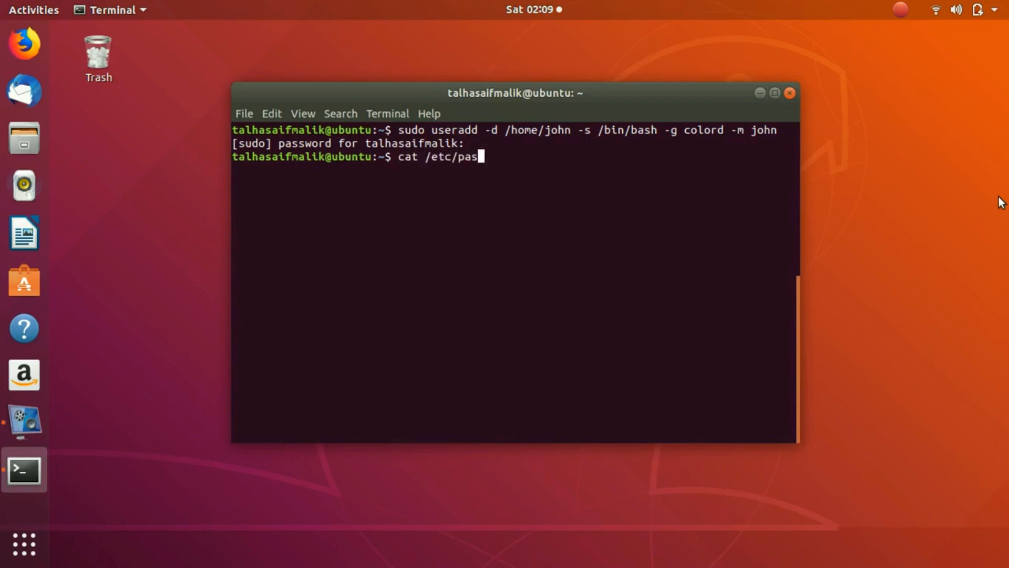
{"action": "key", "text": "Return"}
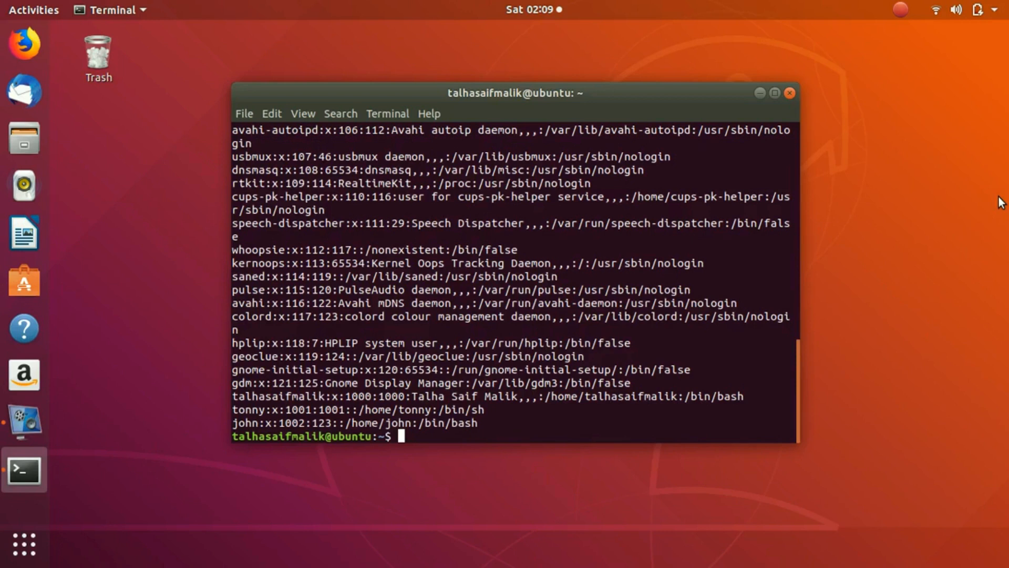
{"action": "mouse_move", "coordinate": [518, 437]}
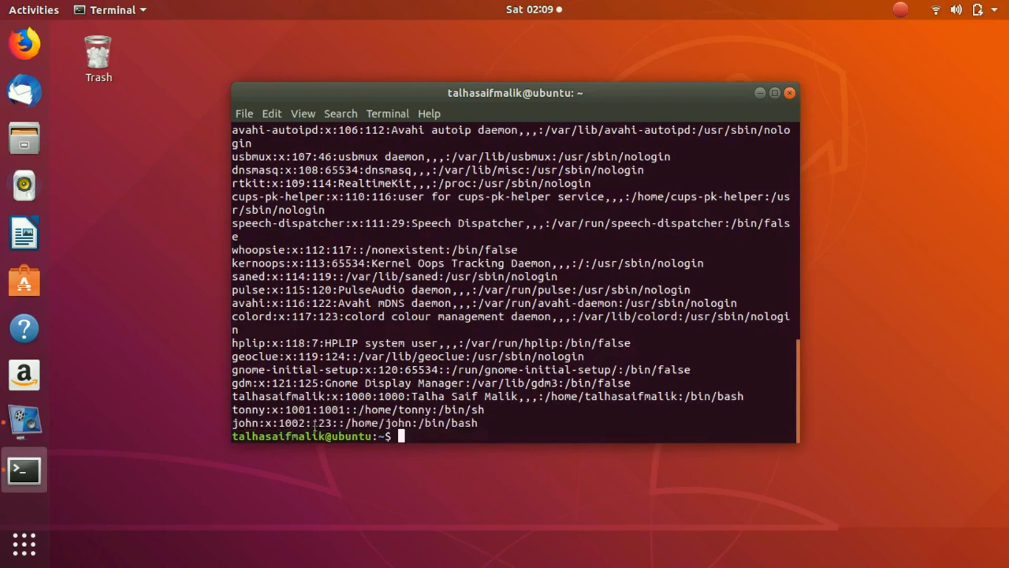
Highlight the group id 123 in john's passwd entry
{"action": "double_click", "coordinate": [321, 423]}
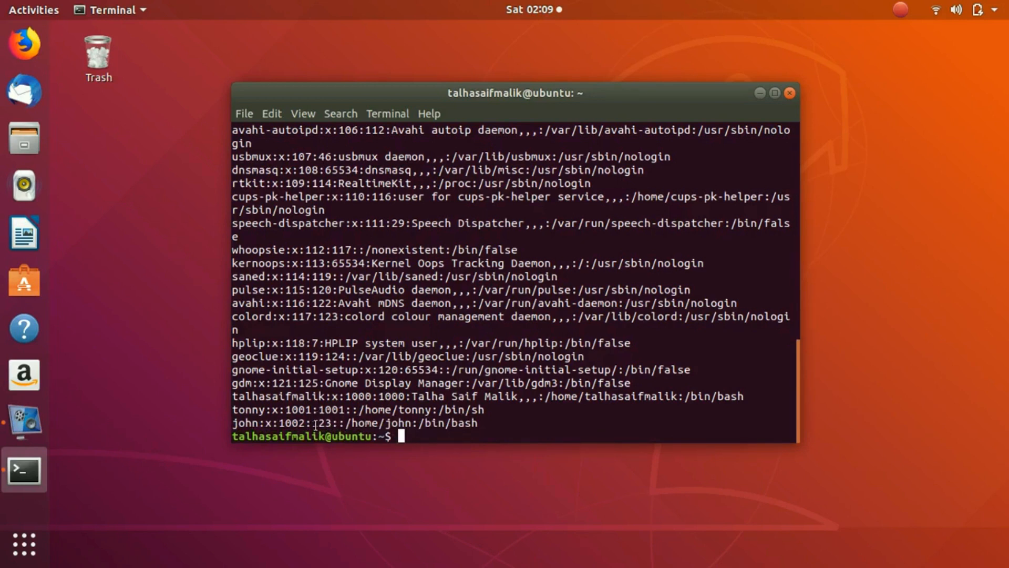
{"action": "double_click", "coordinate": [321, 422]}
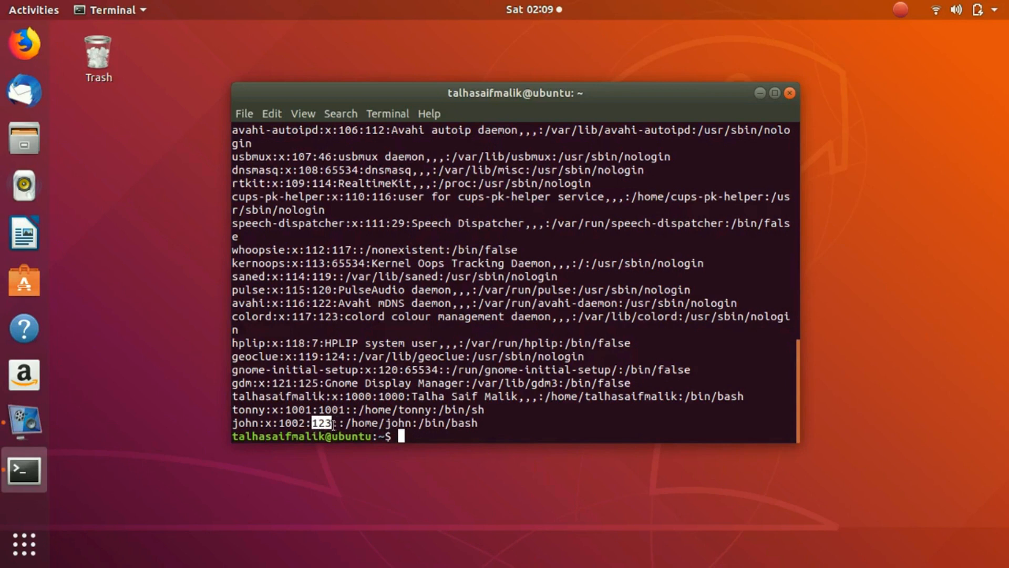